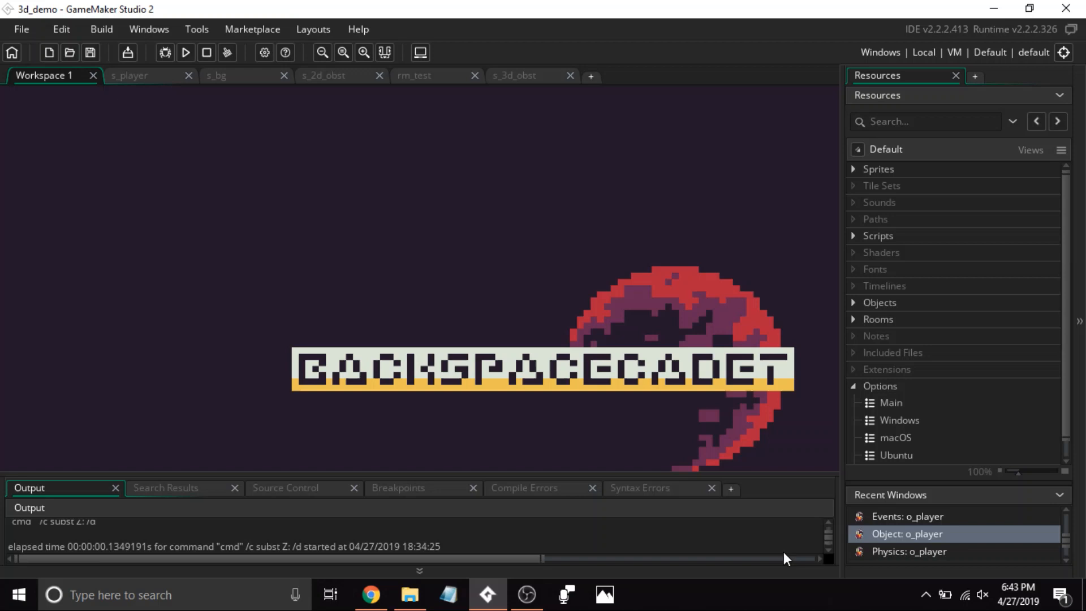
- Expand the Sprites and Scripts groups to list five sprites and three 3D drawing scripts
click(854, 169)
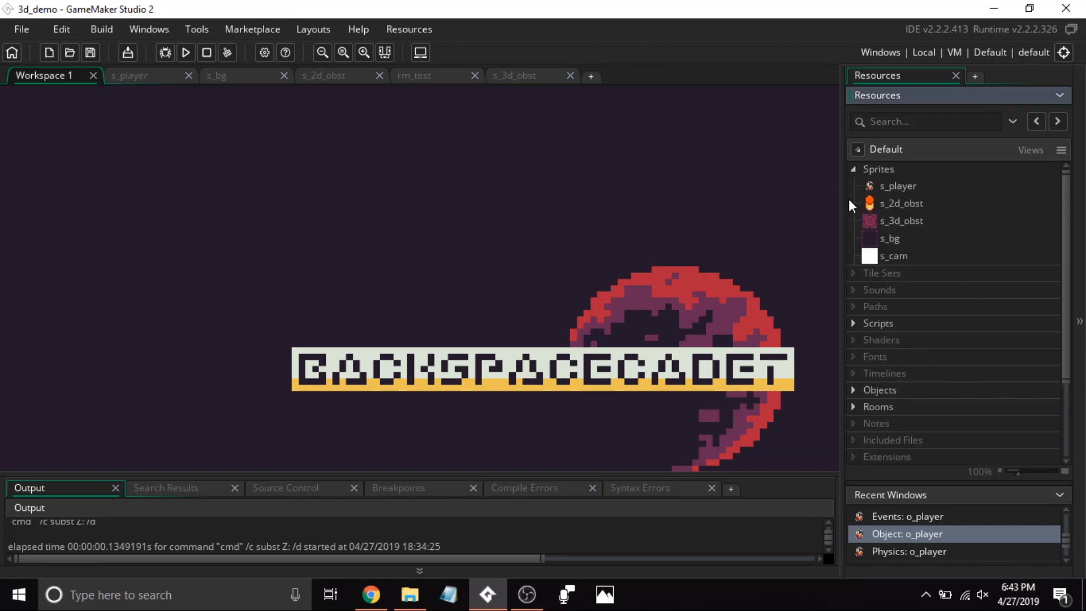
mouse_move(911, 209)
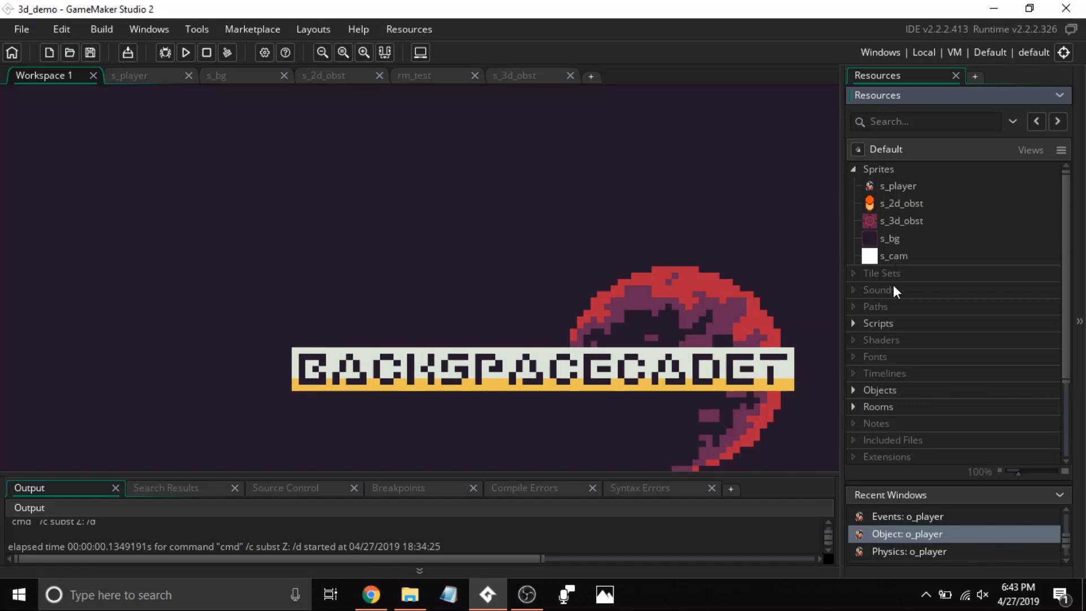
click(854, 323)
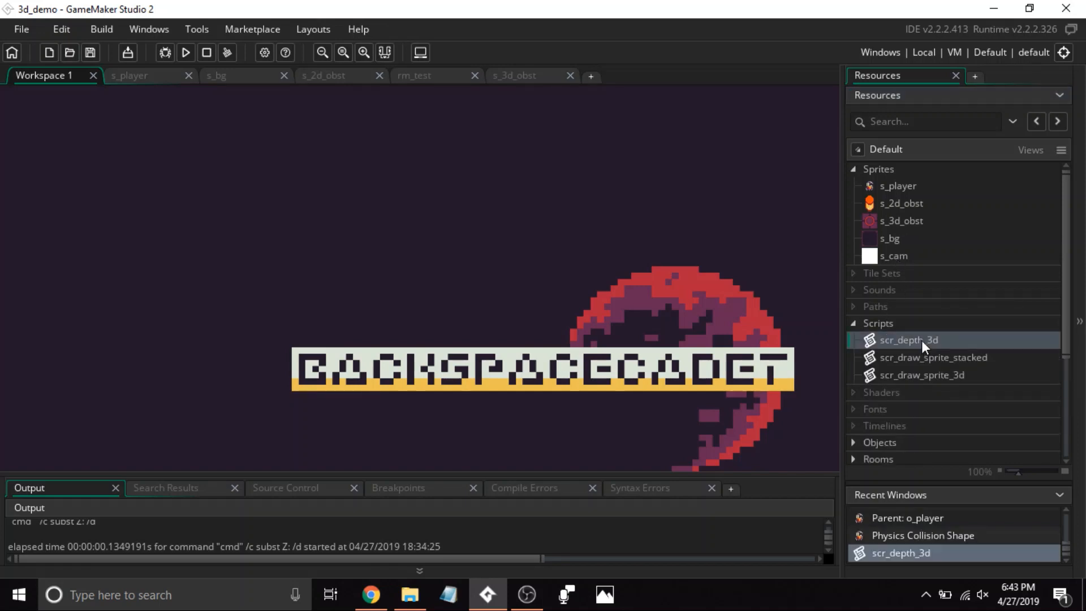
double_click(910, 339)
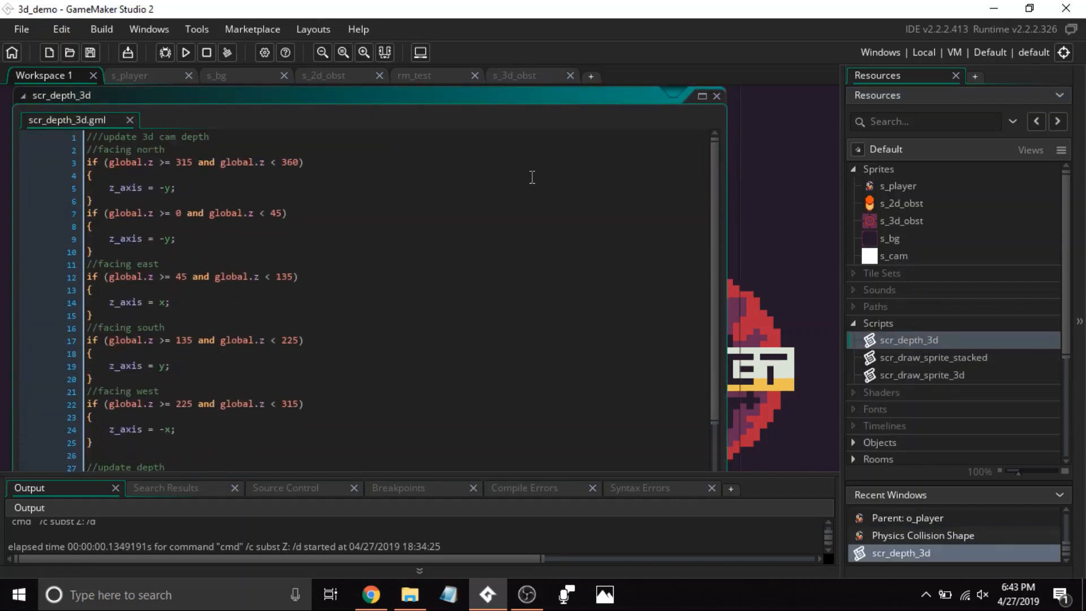
mouse_move(84, 145)
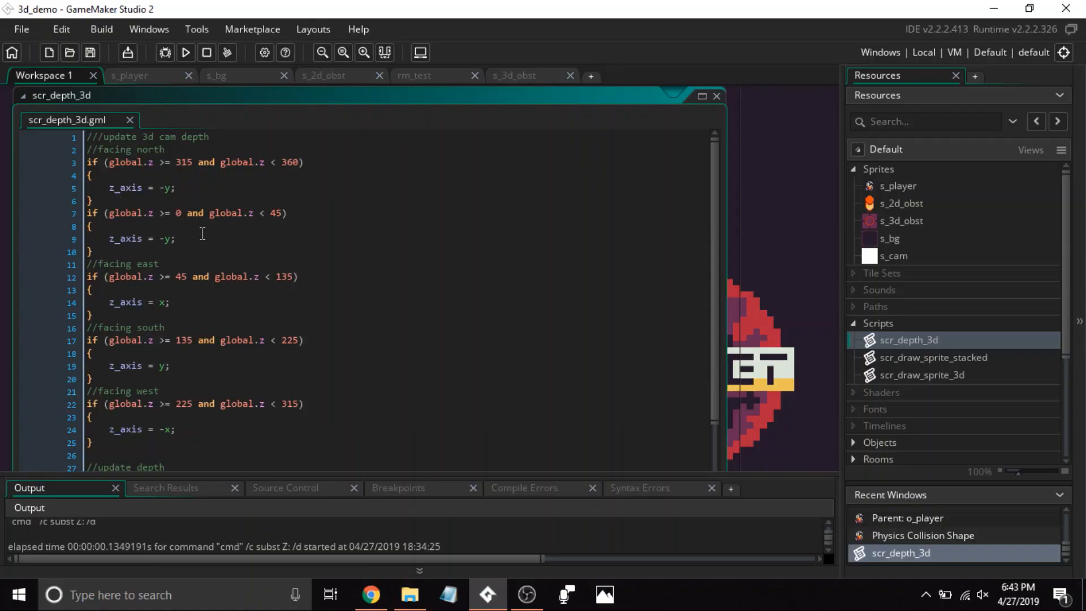
mouse_move(201, 289)
text(depth = z_axis;)
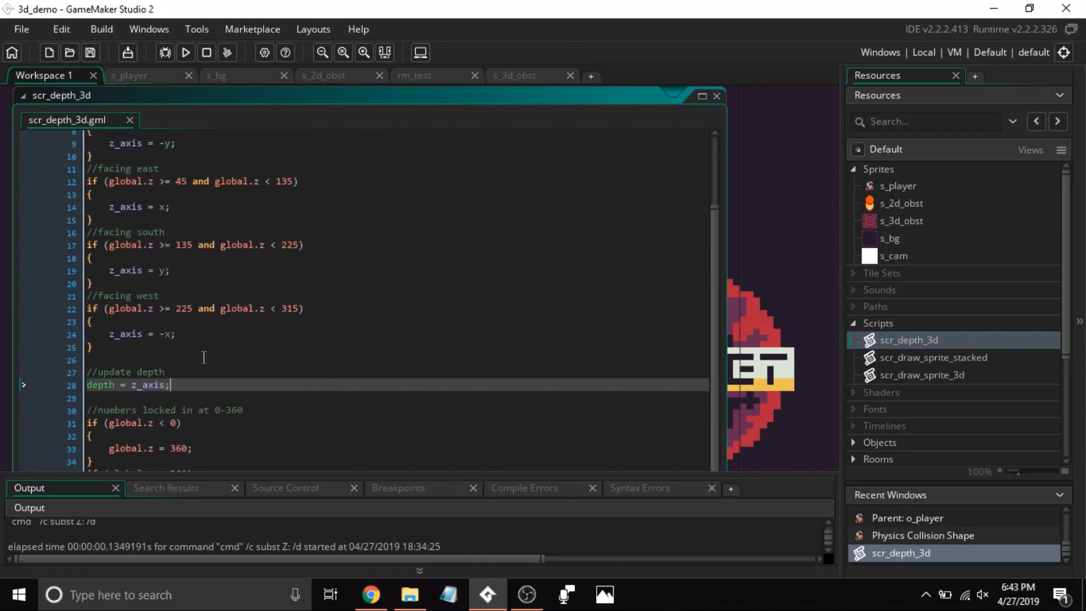
scroll(down, 3)
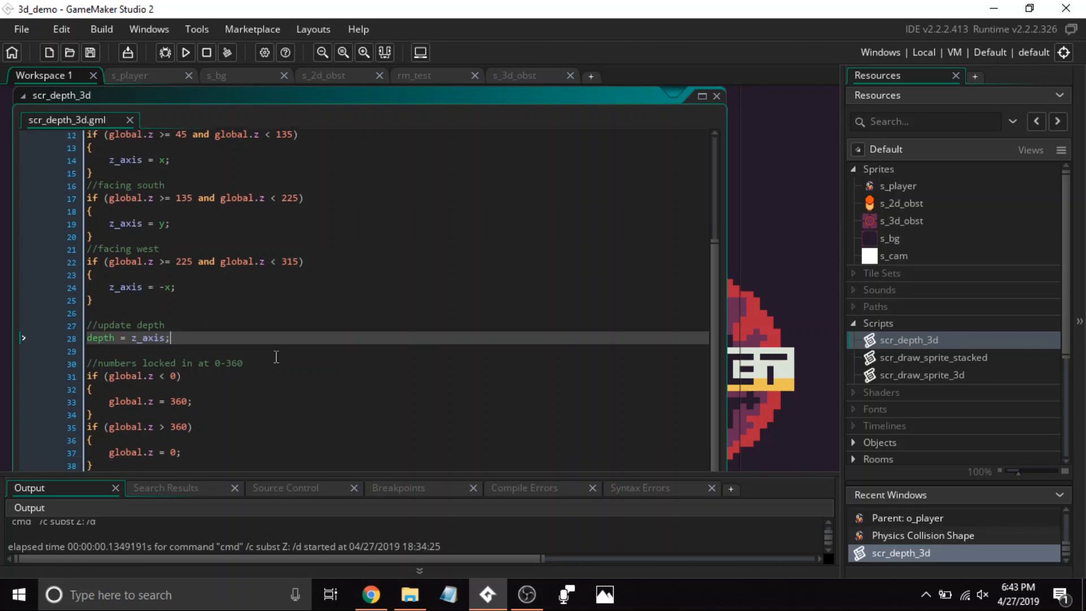
mouse_move(278, 398)
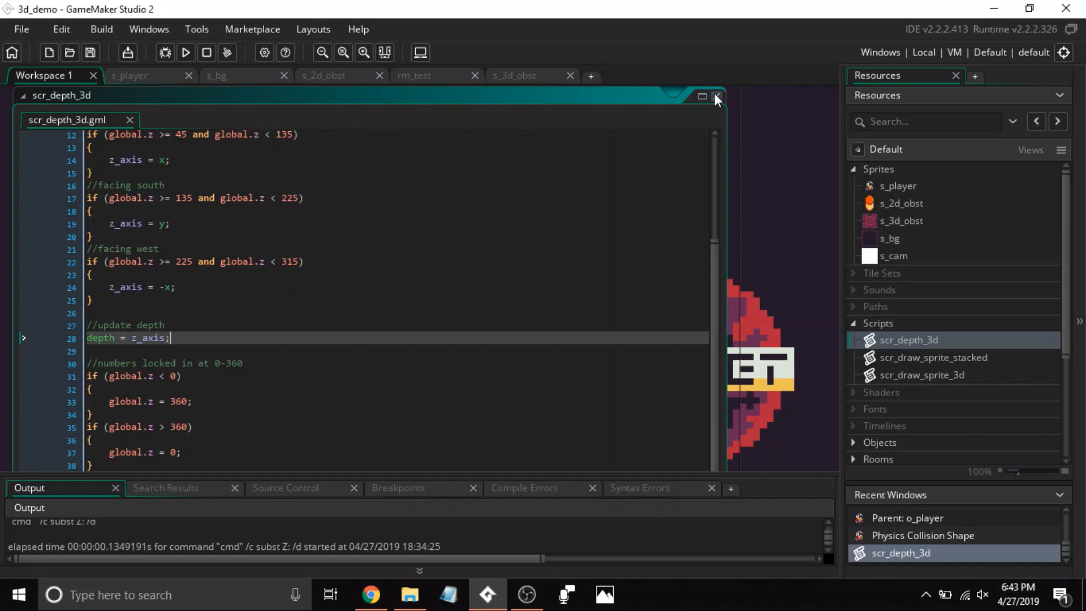
click(718, 95)
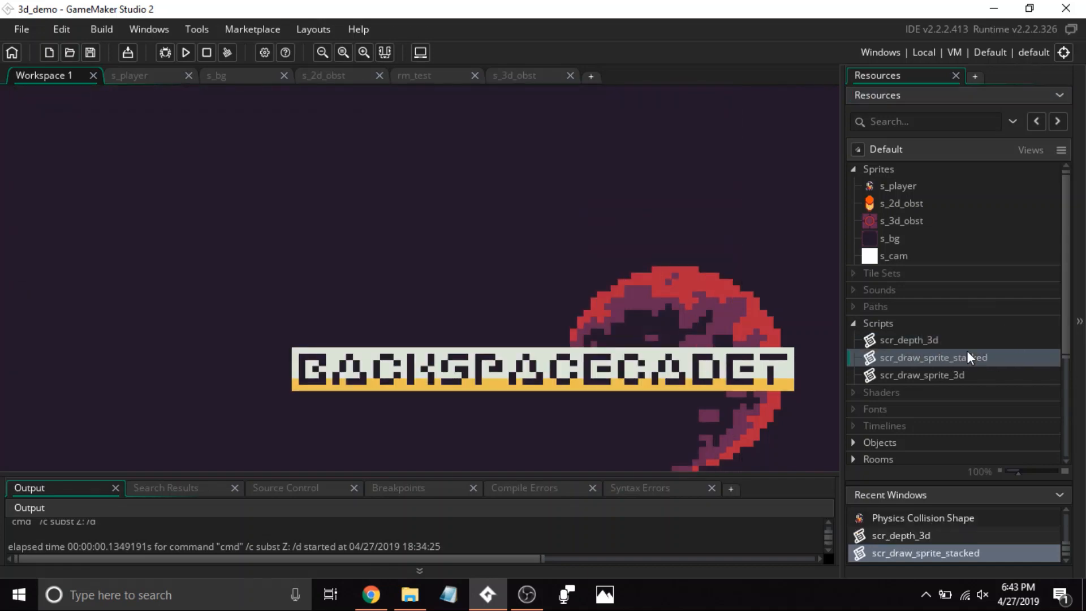
double_click(934, 357)
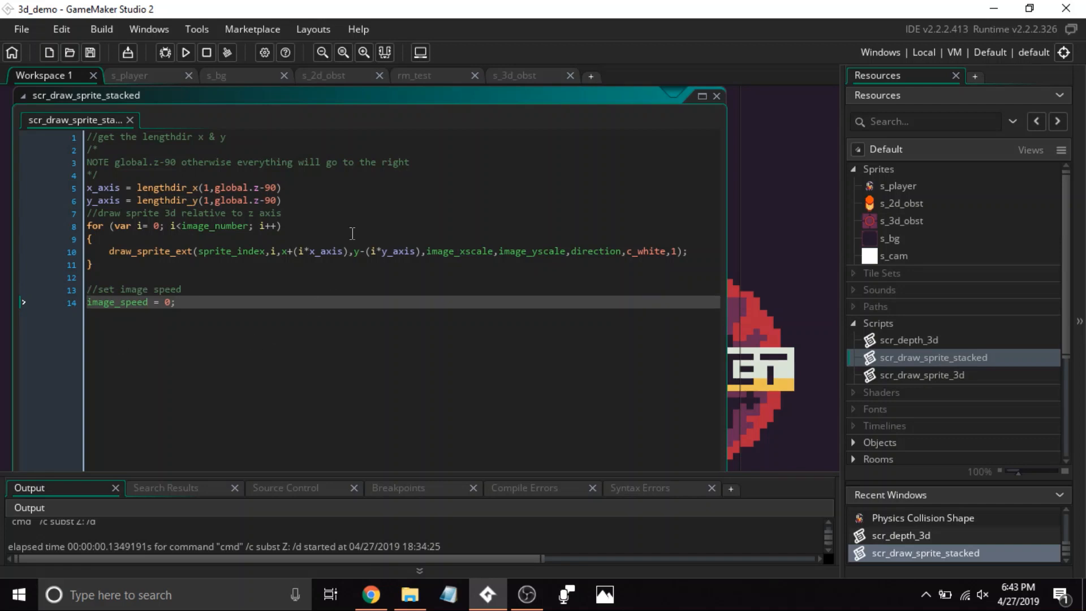
mouse_move(211, 290)
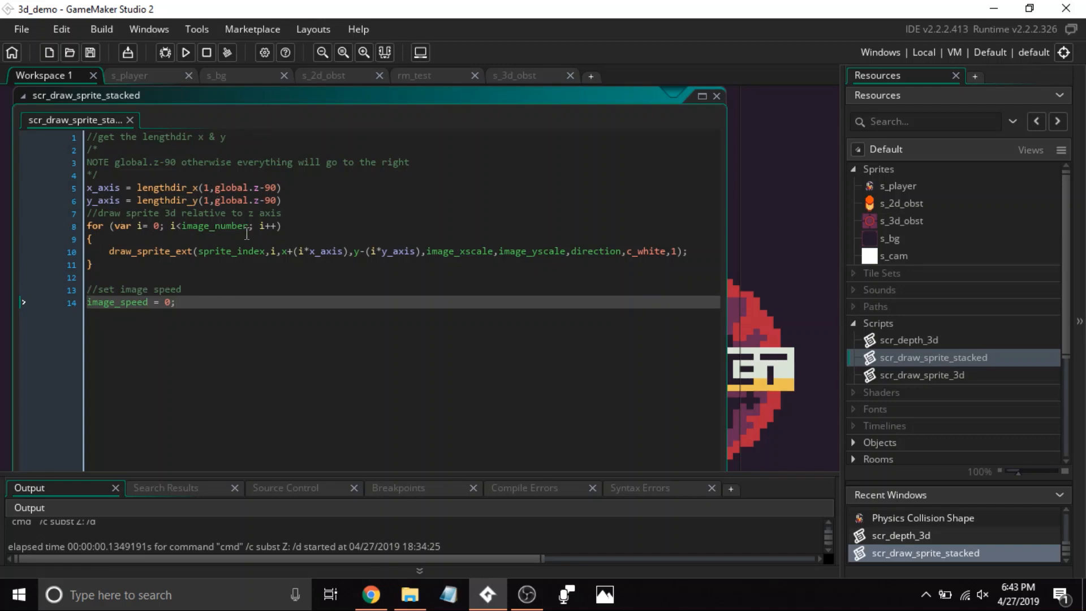
mouse_move(639, 278)
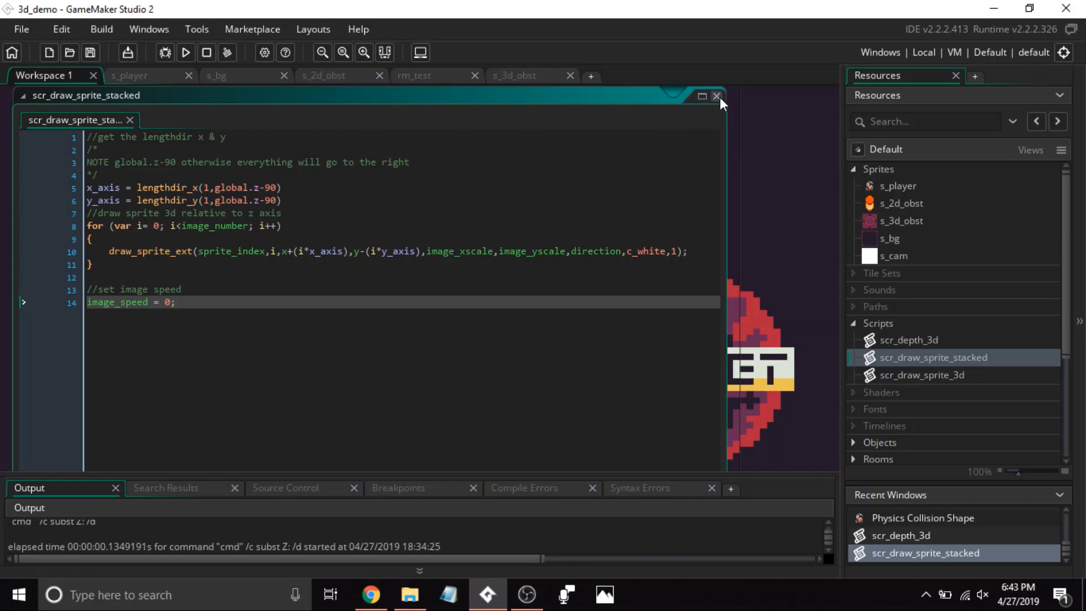
click(717, 96)
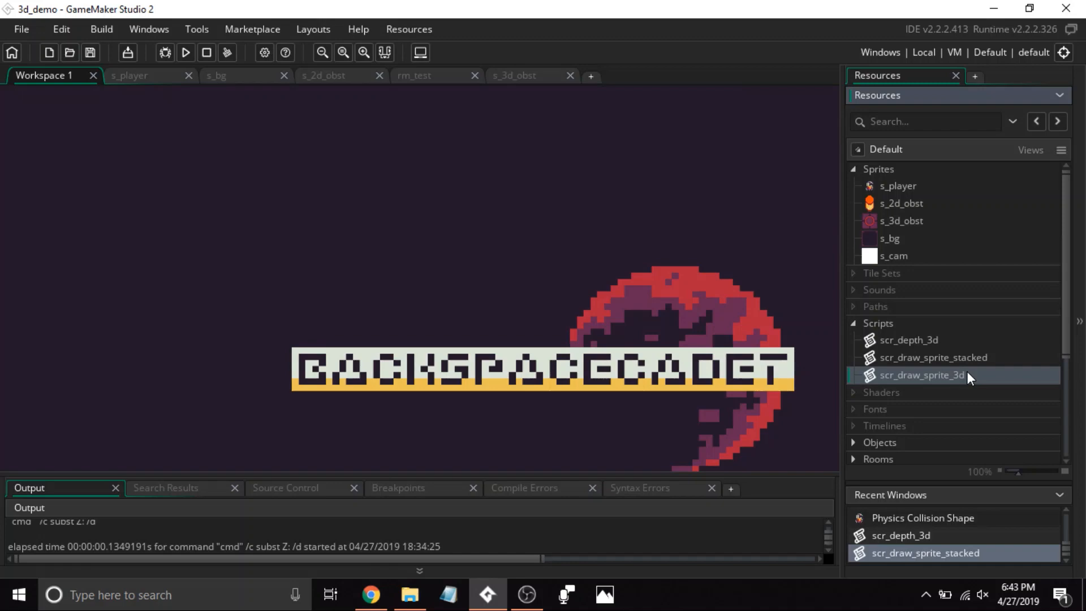
- Review the scr_draw_sprite_3d script, then collapse the resource list
double_click(922, 374)
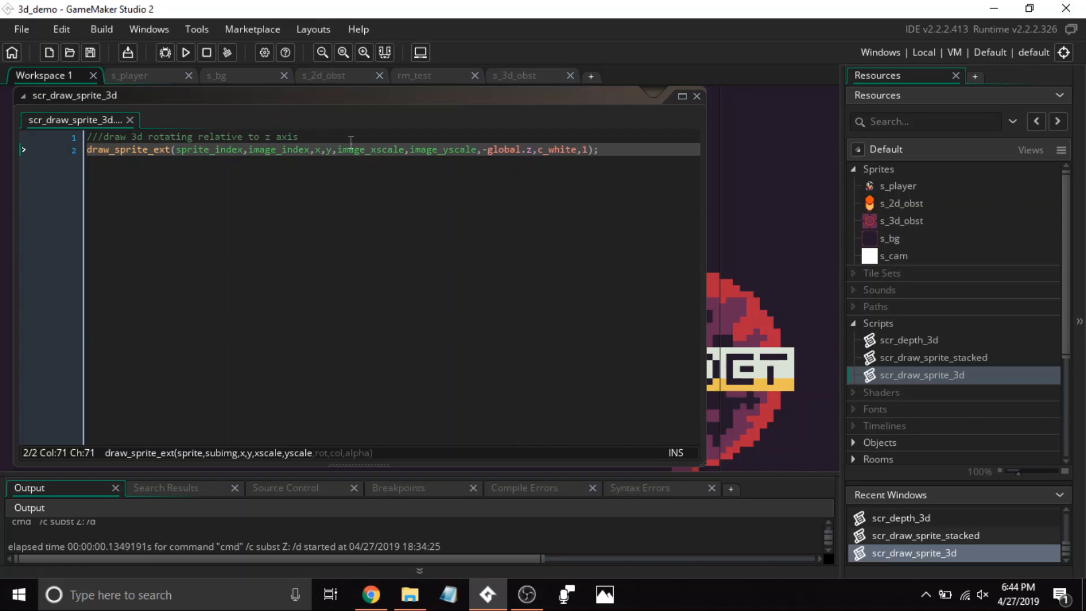
mouse_move(856, 335)
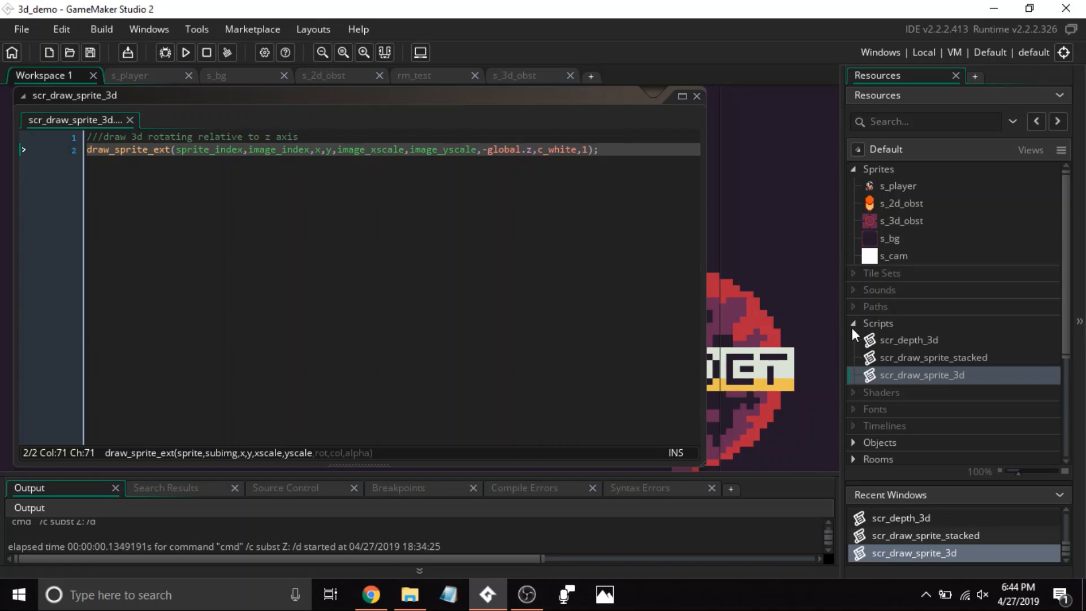
click(854, 169)
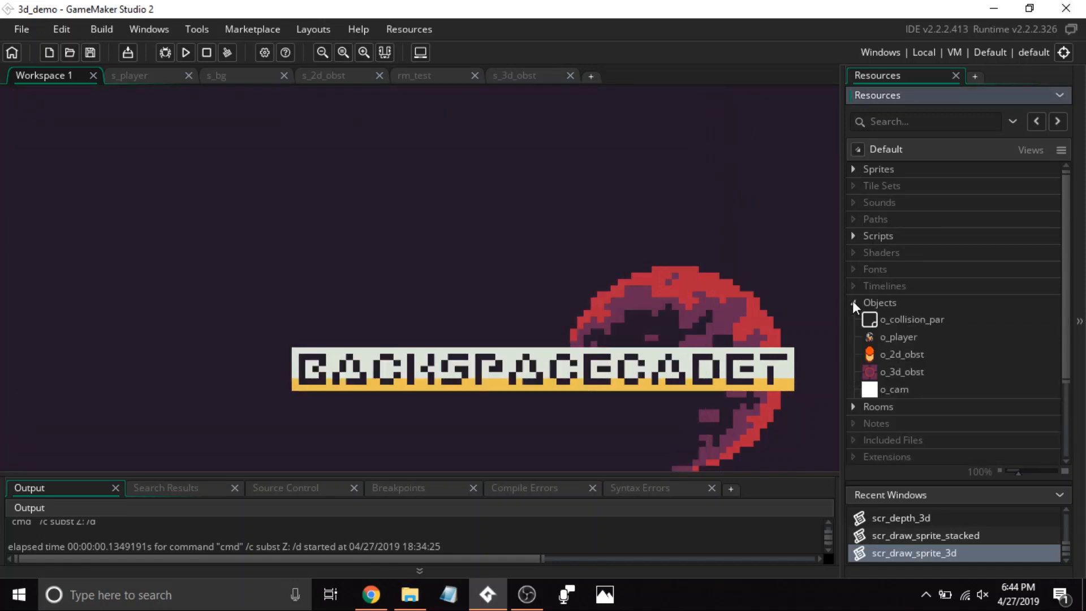
- Inspect the o_collision_par object, then open the o_player object
double_click(913, 319)
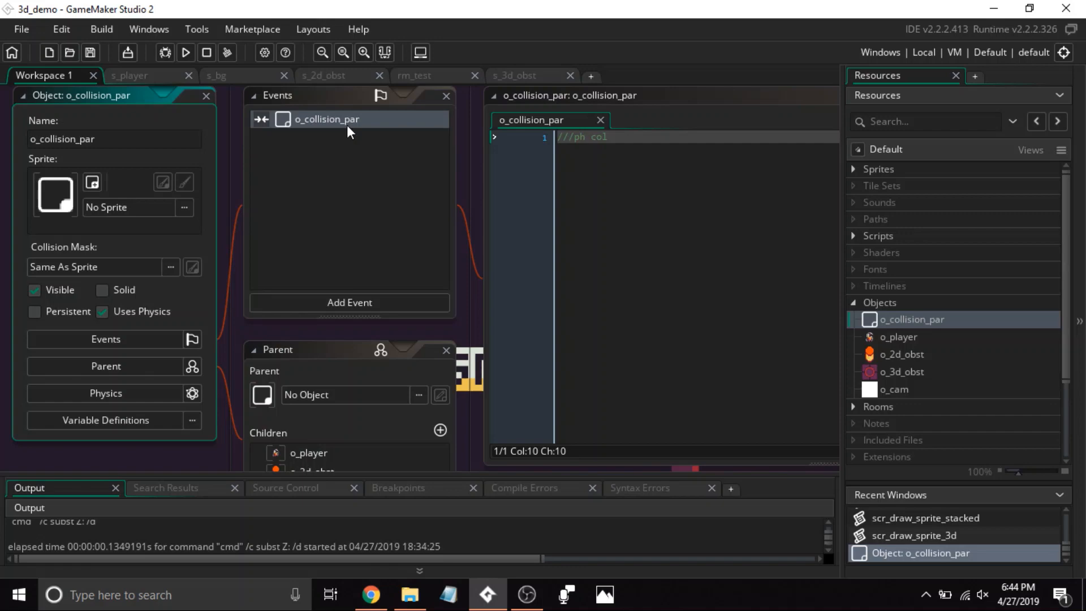
mouse_move(350, 235)
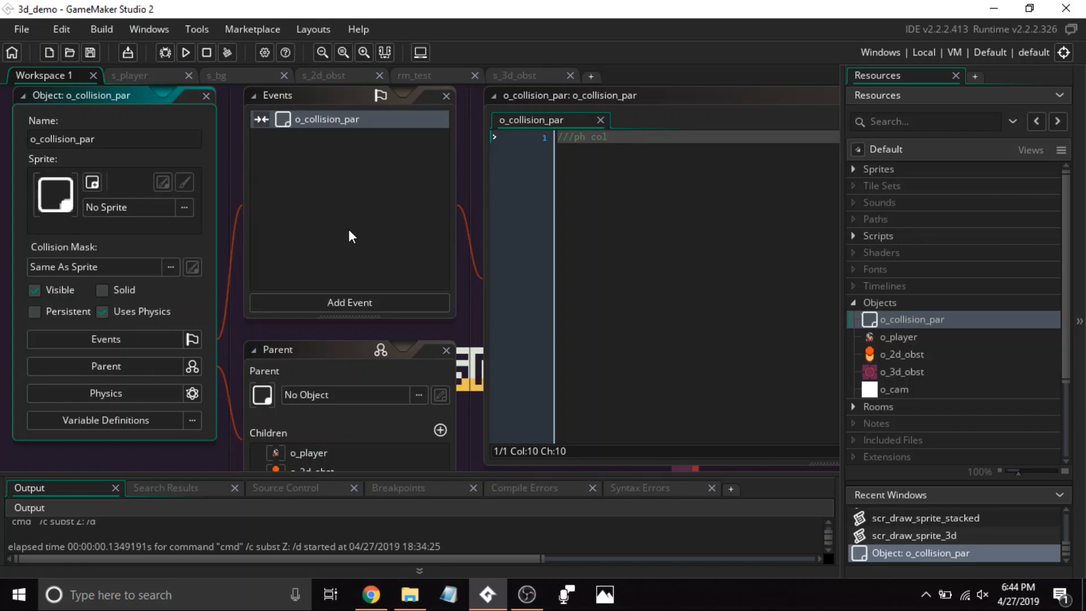
scroll(down, 3)
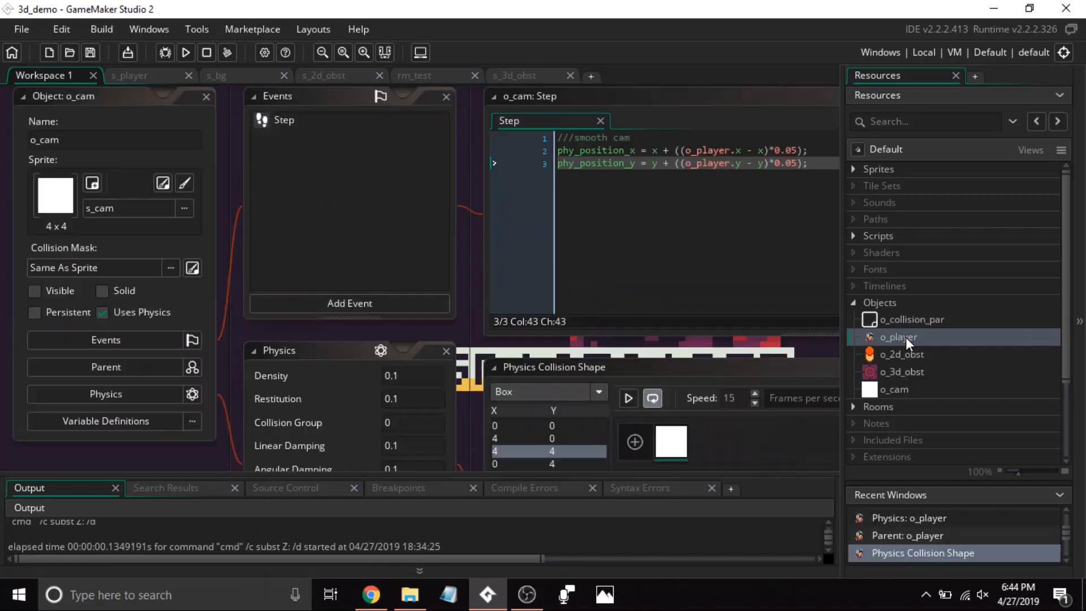
double_click(899, 337)
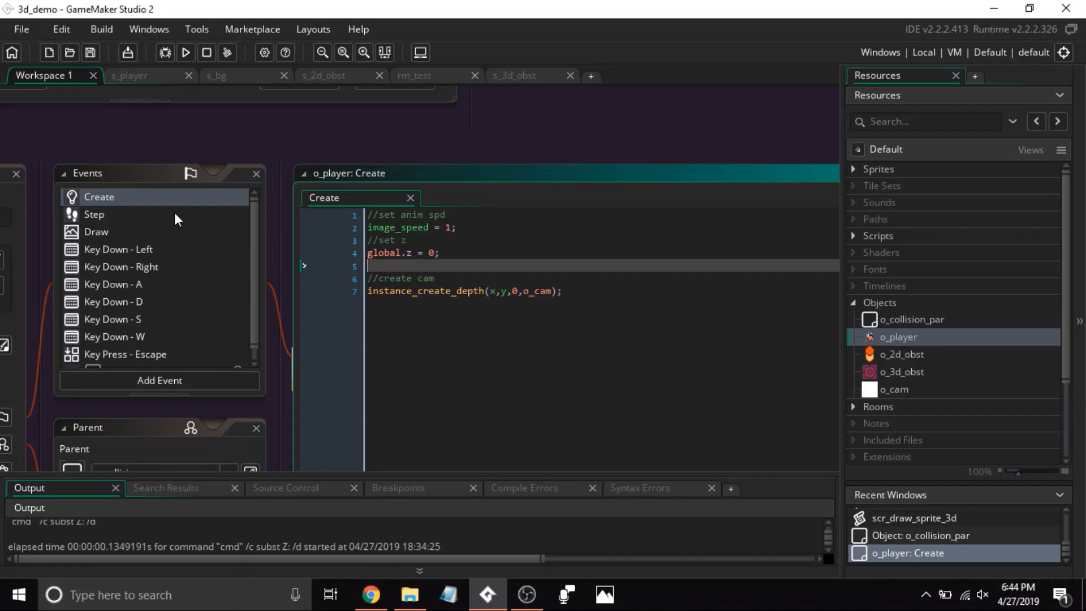
- View o_player's Step and Draw event code
click(93, 214)
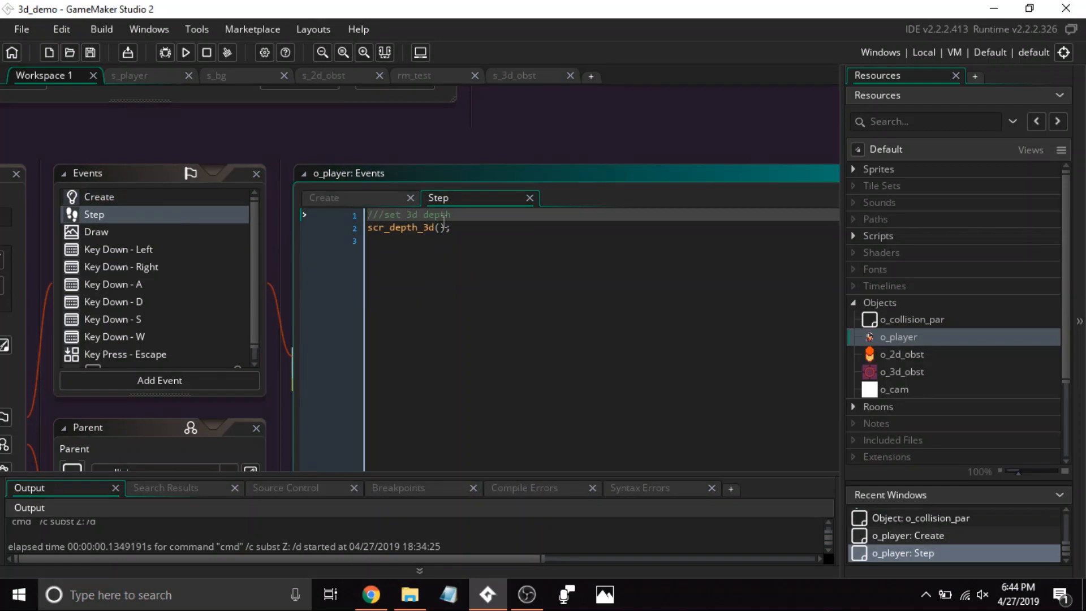
click(853, 236)
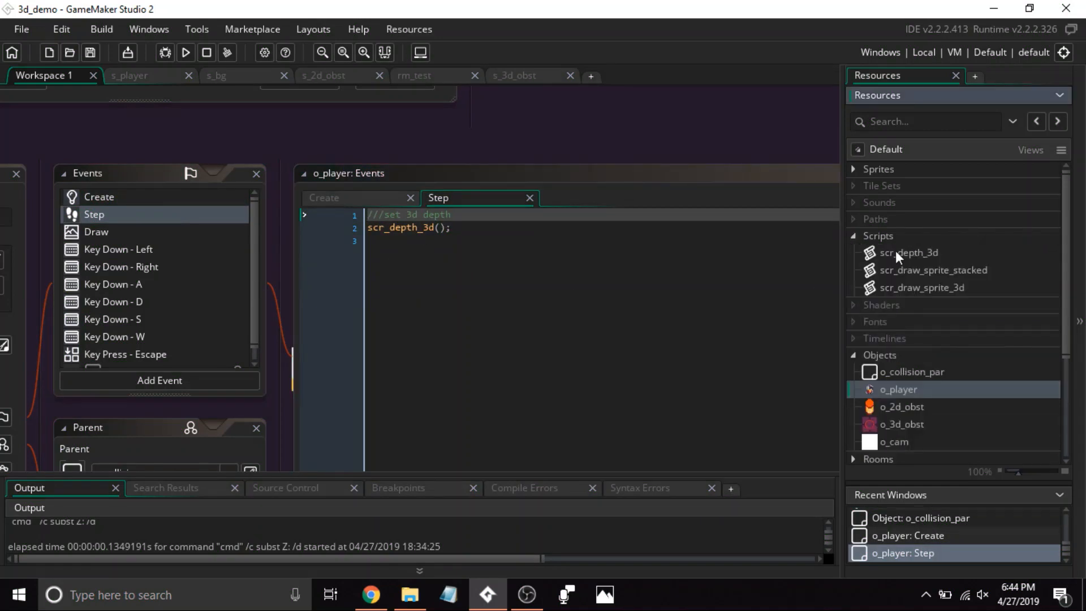
click(96, 231)
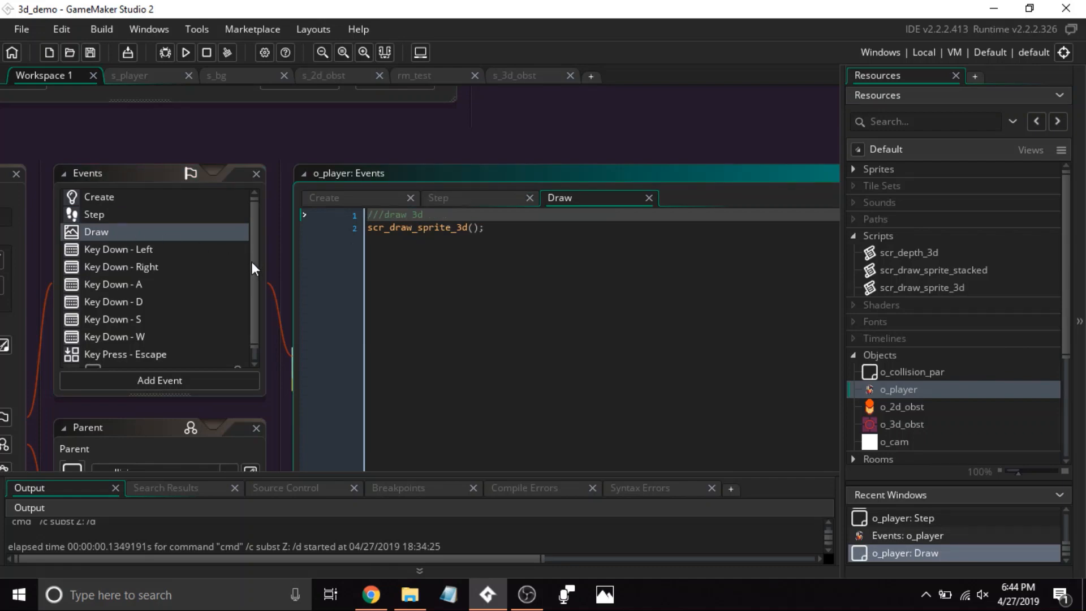
mouse_move(253, 240)
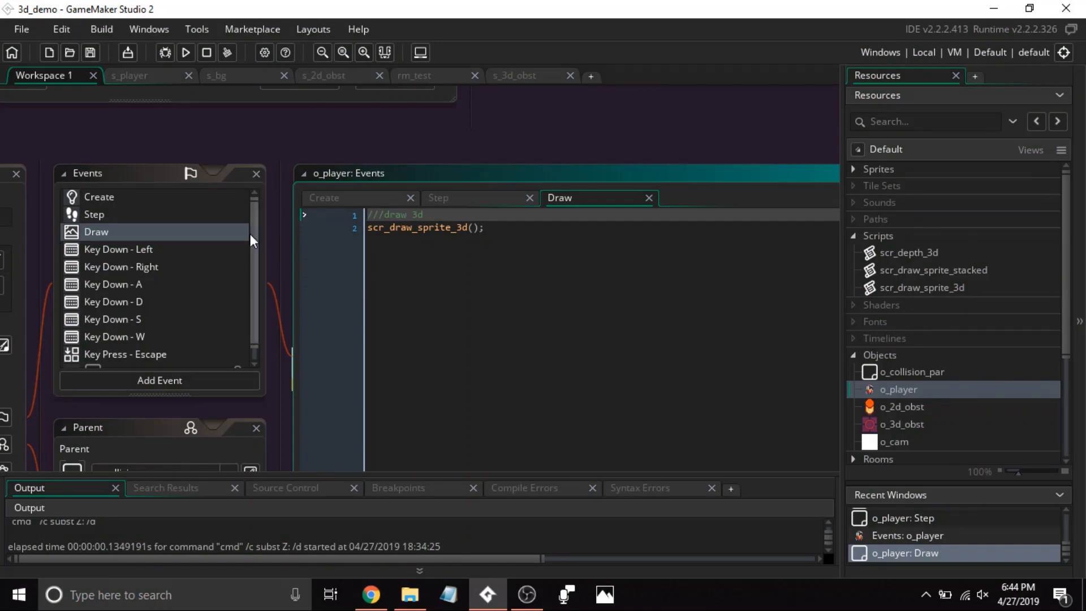
- Read o_player's Key Down Left, Right, A, S, W and Key Press Escape code
click(118, 249)
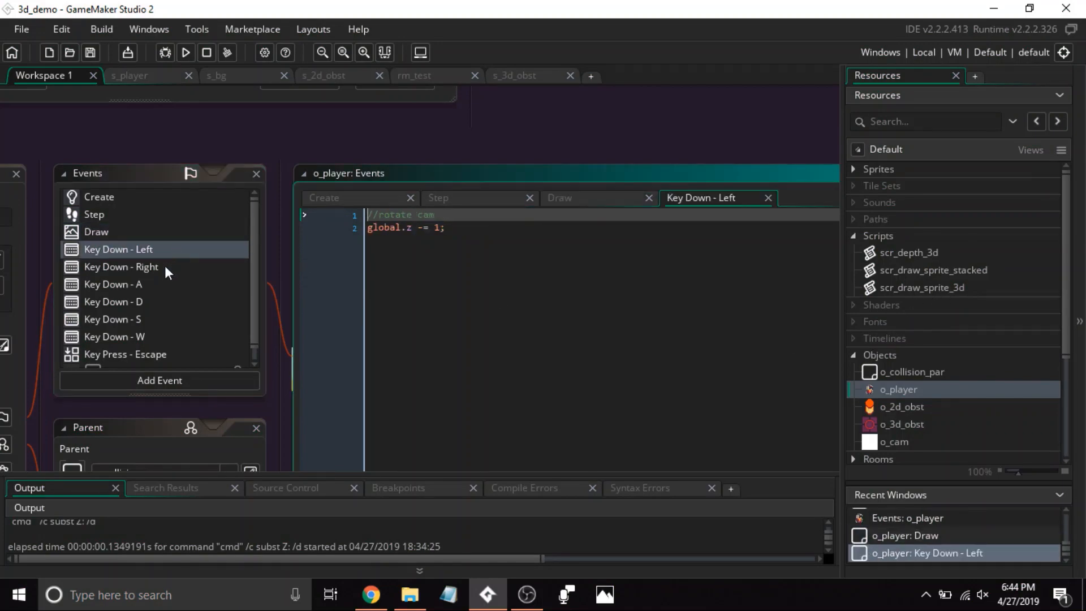
click(120, 267)
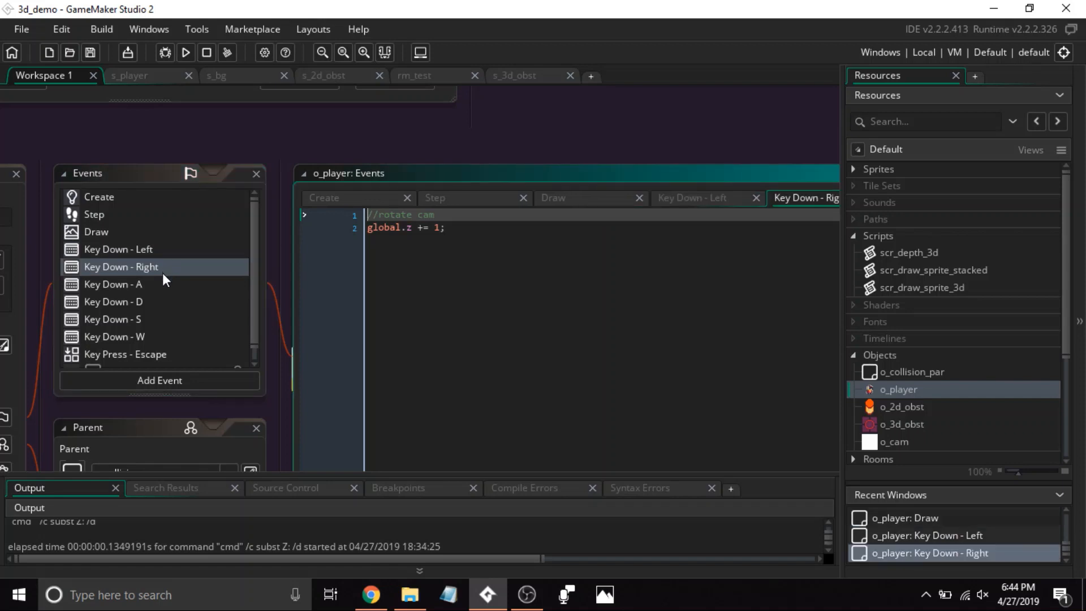
click(114, 284)
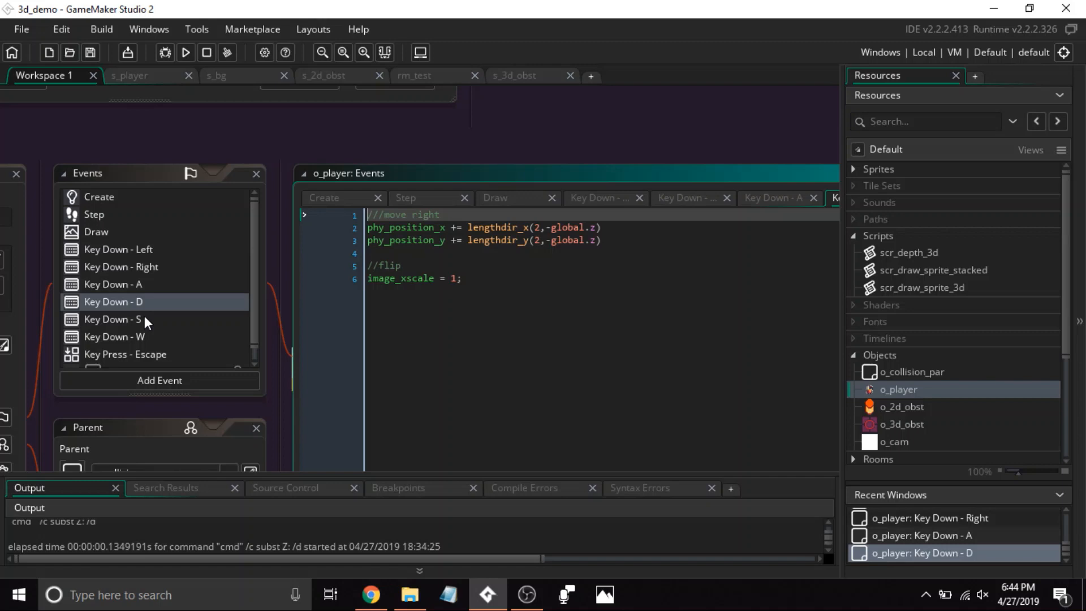
click(111, 318)
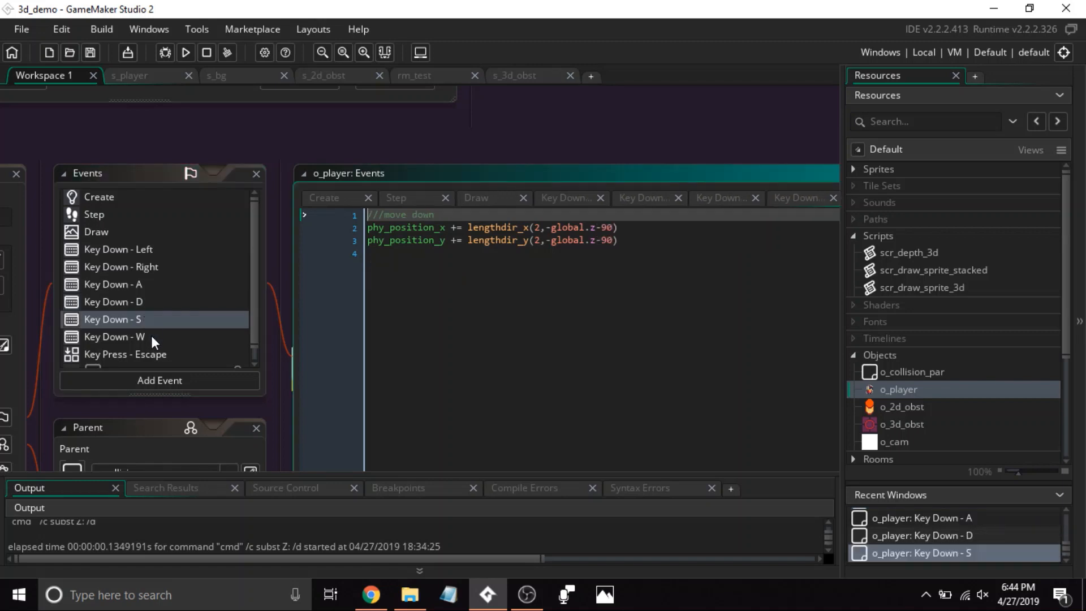
click(113, 336)
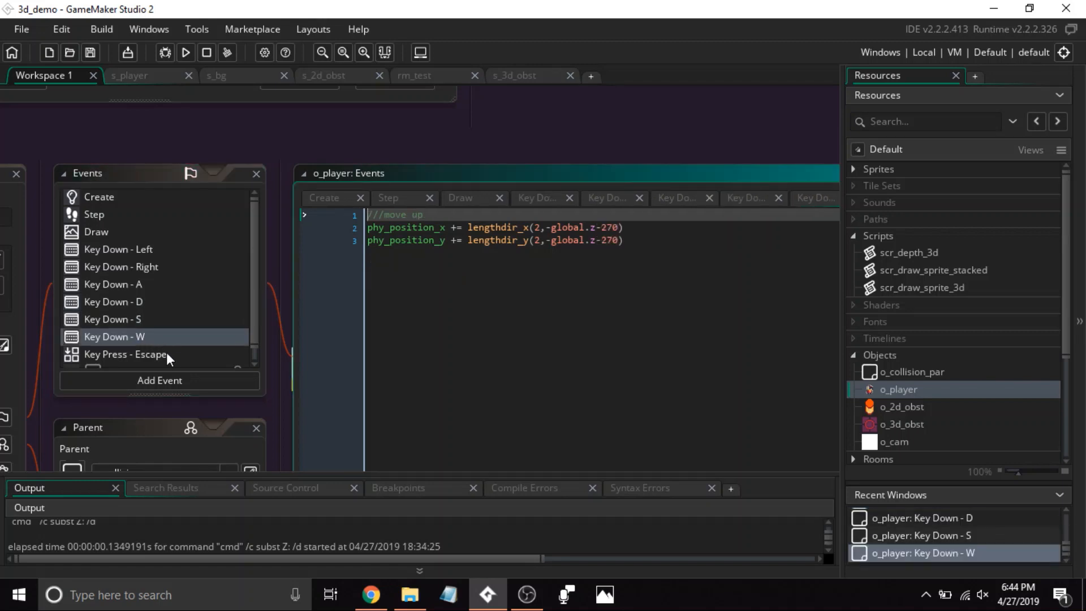
click(125, 354)
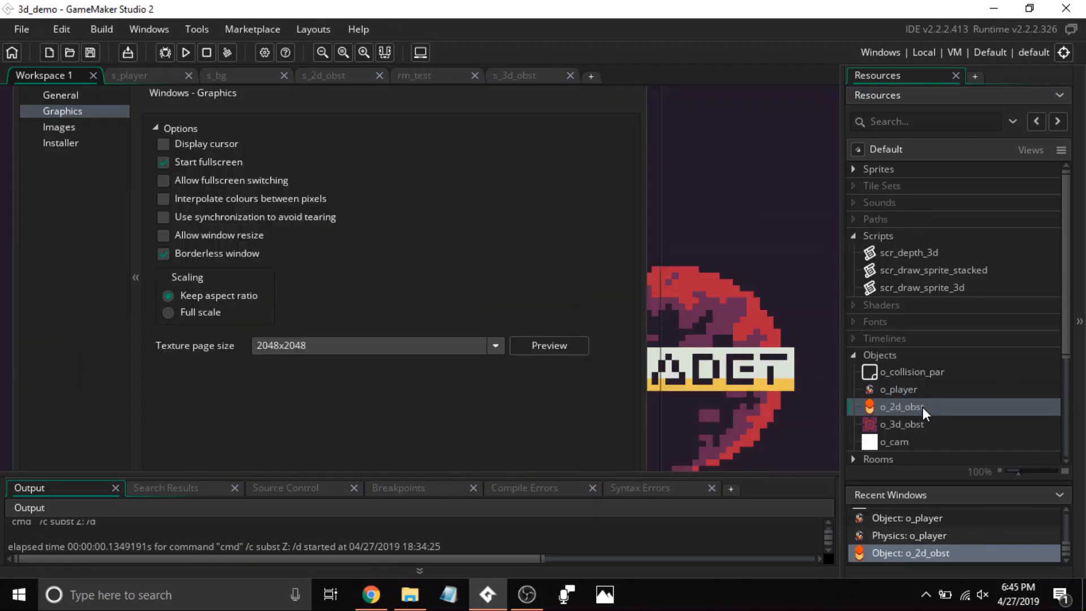
- Inspect o_2d_obst's physics and circular collision shape, then open o_3d_obst
double_click(902, 407)
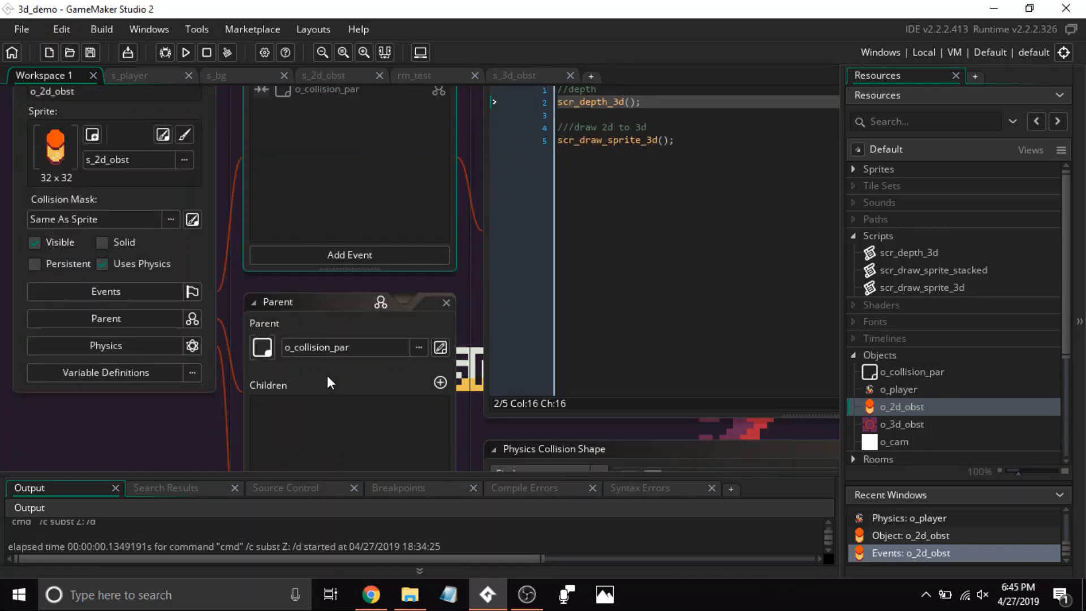
click(105, 346)
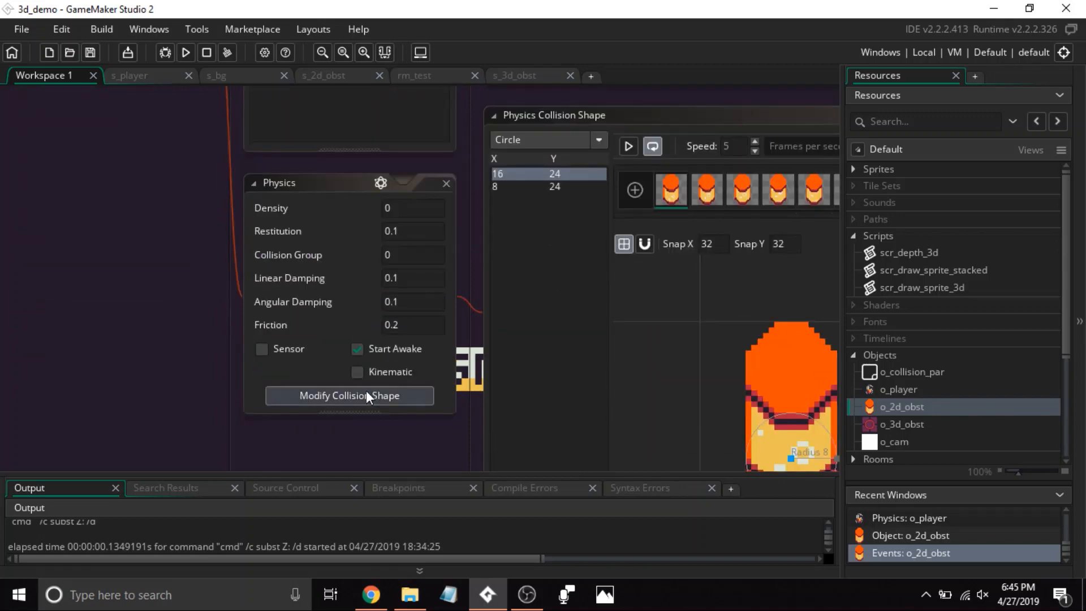
click(349, 396)
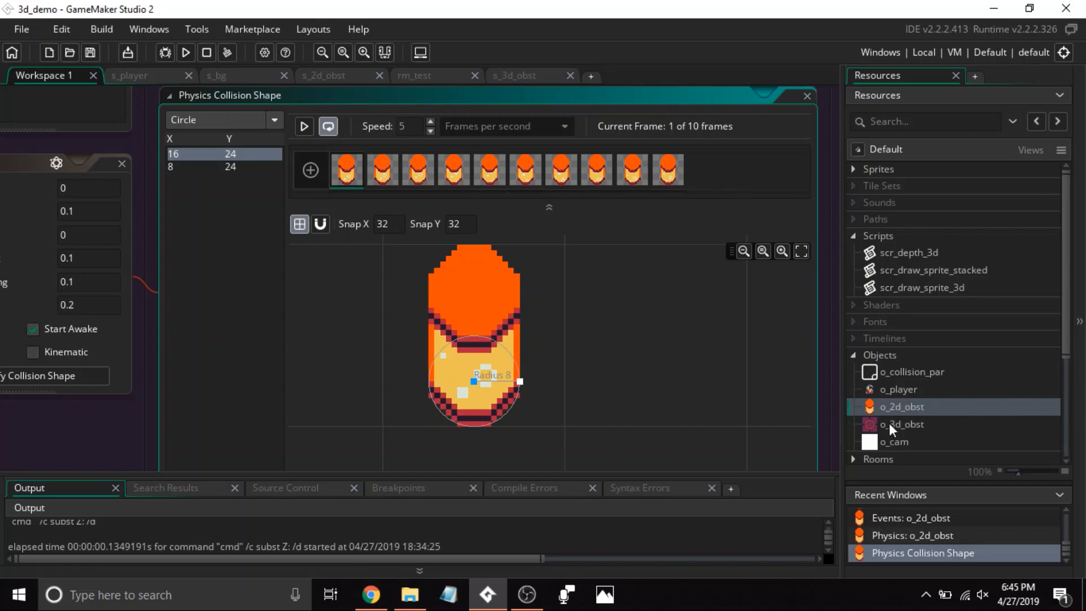
double_click(904, 424)
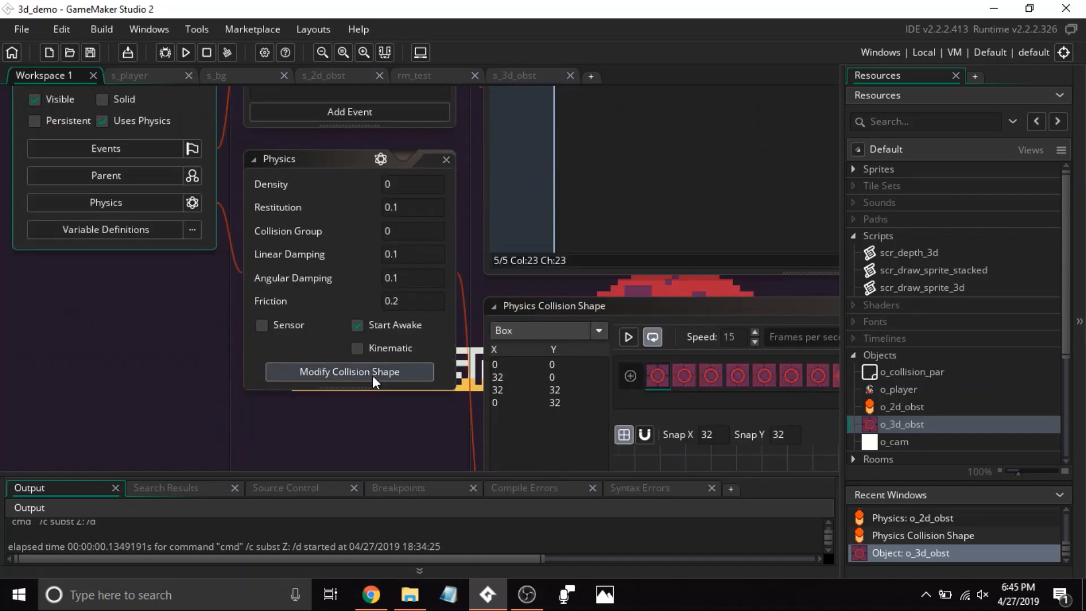
- Review o_3d_obst's box collision shape and o_cam's smooth-follow Step code, then open rm_test
click(349, 372)
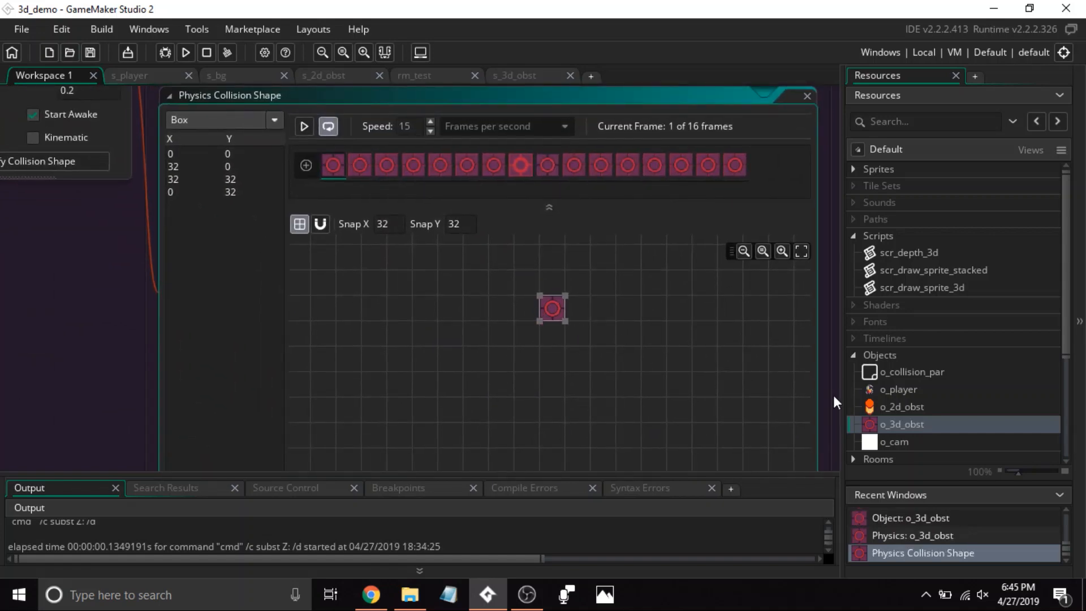
double_click(899, 442)
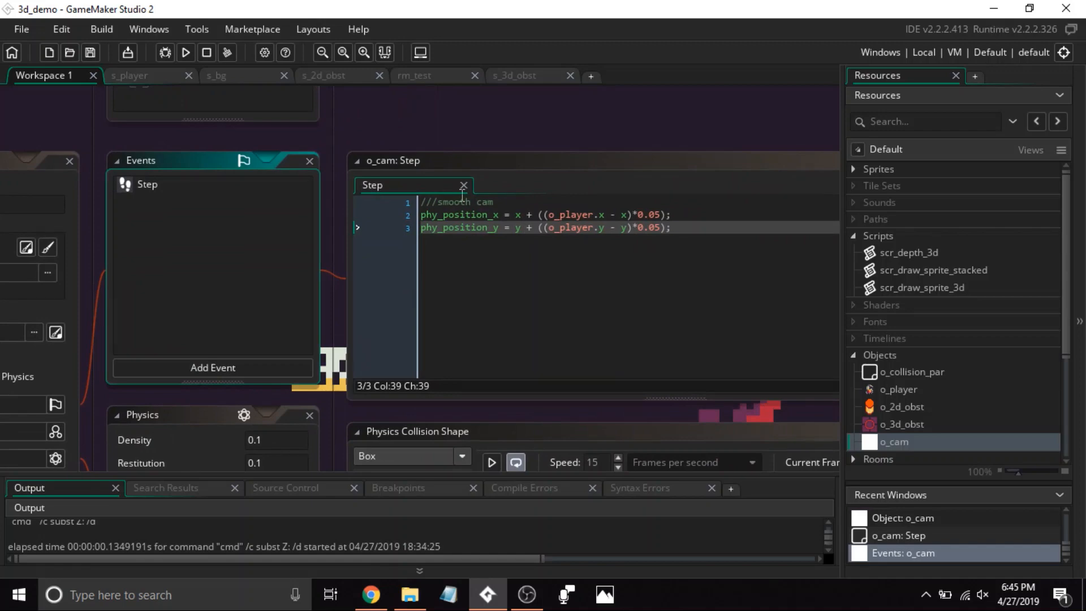
scroll(down, 3)
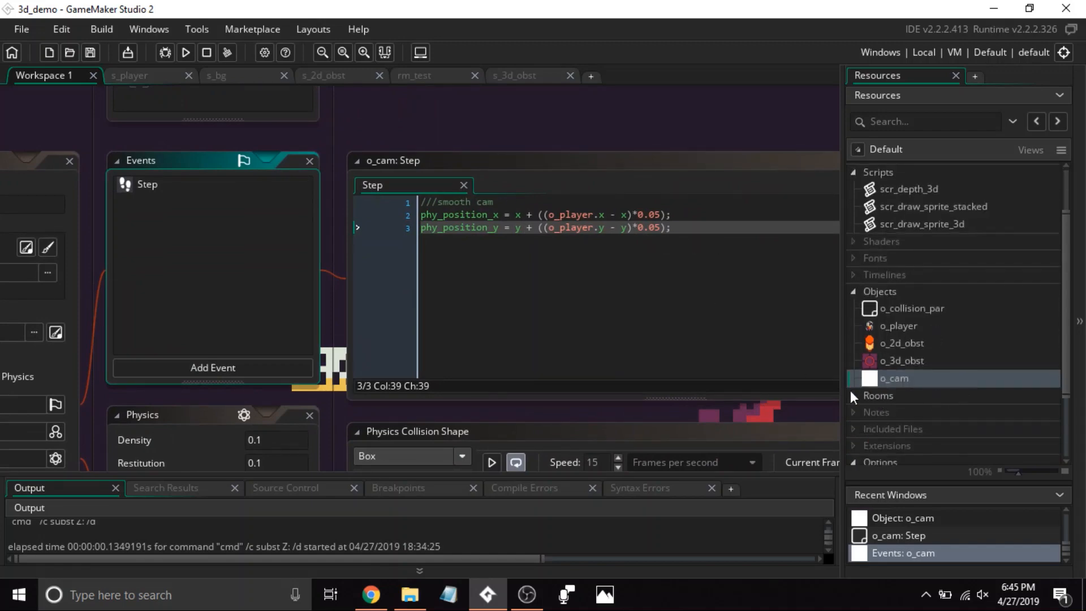
click(414, 75)
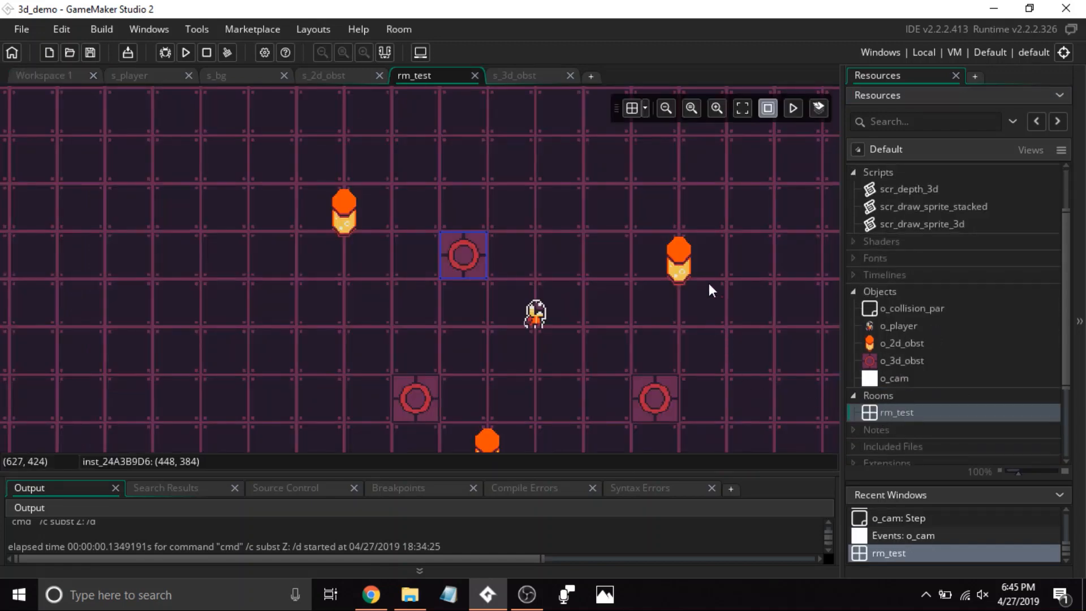
- Check rm_test's Viewport 0 following o_cam at 320×180 and zero gravity, then run the game
click(664, 107)
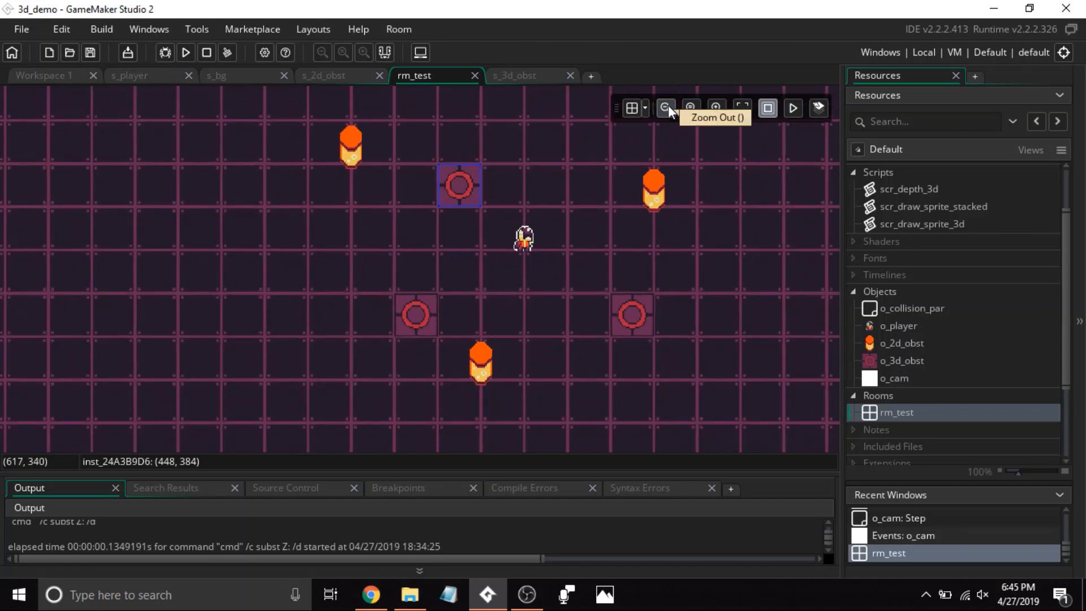
click(398, 28)
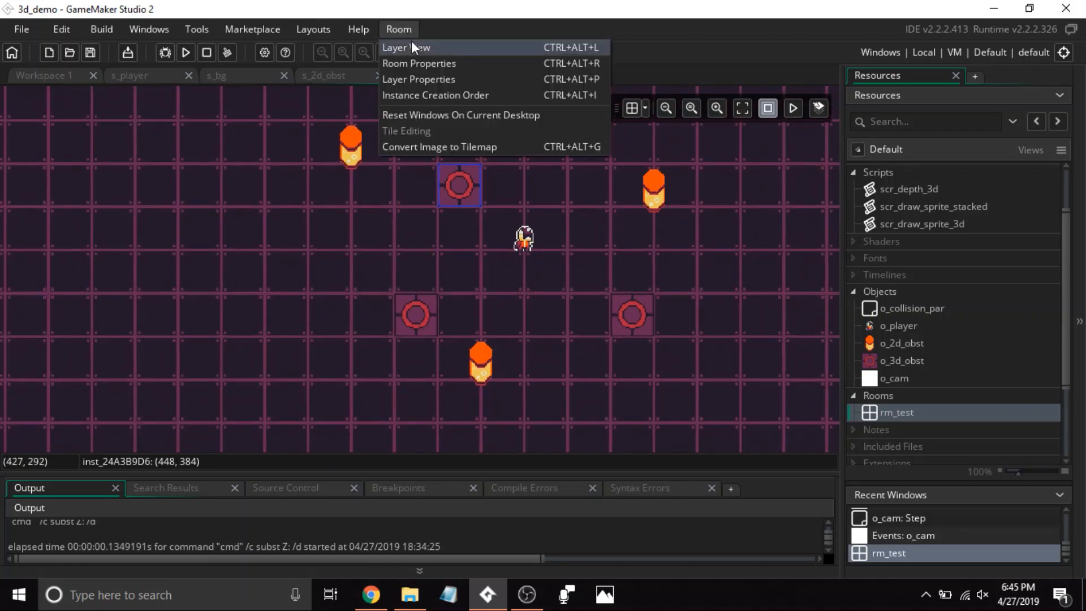
click(418, 63)
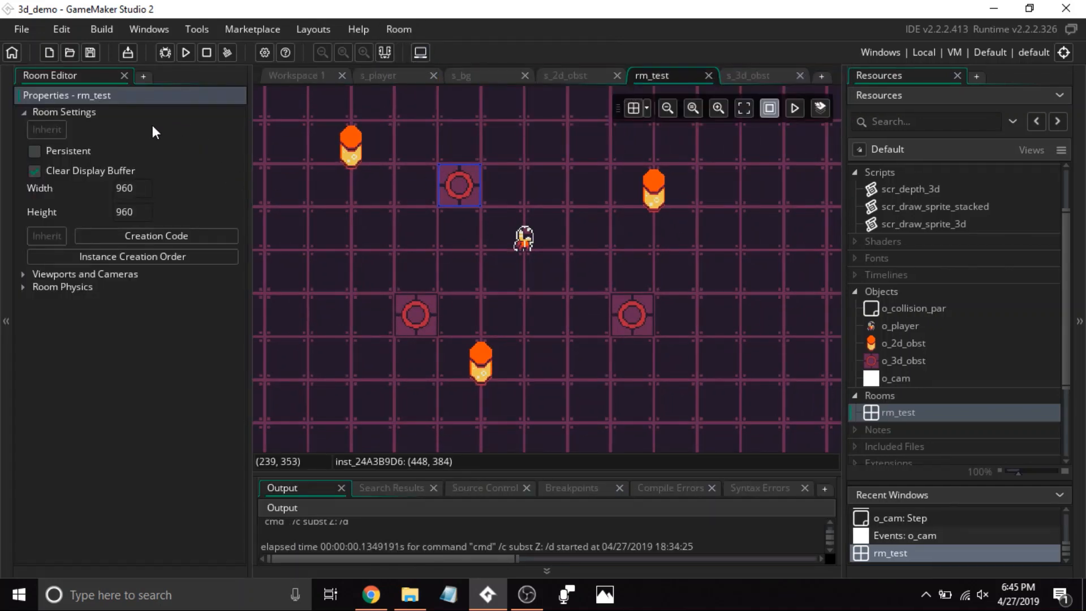
mouse_move(49, 281)
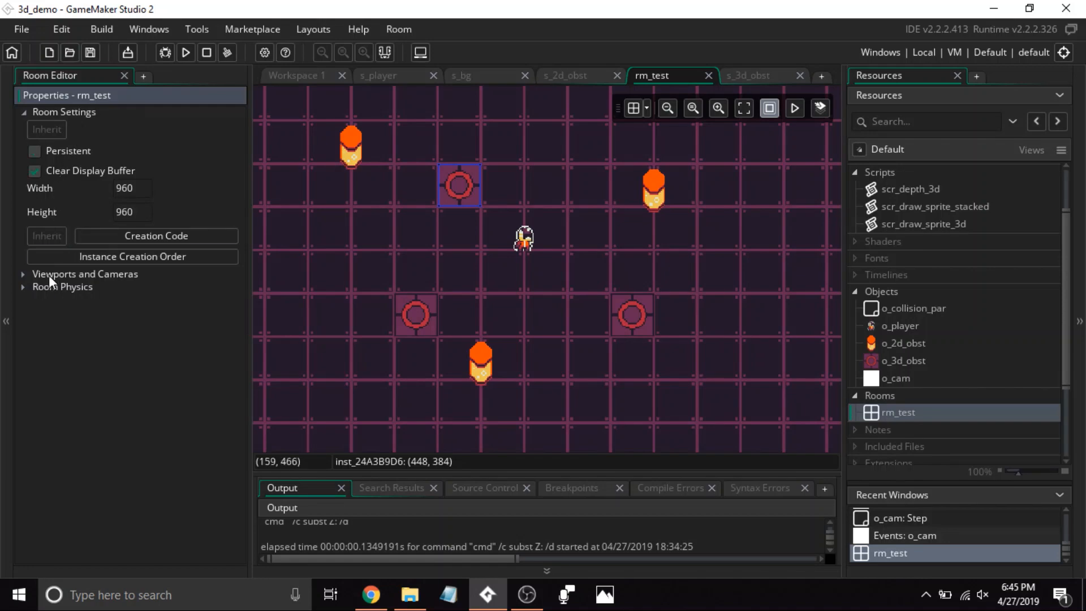
click(22, 274)
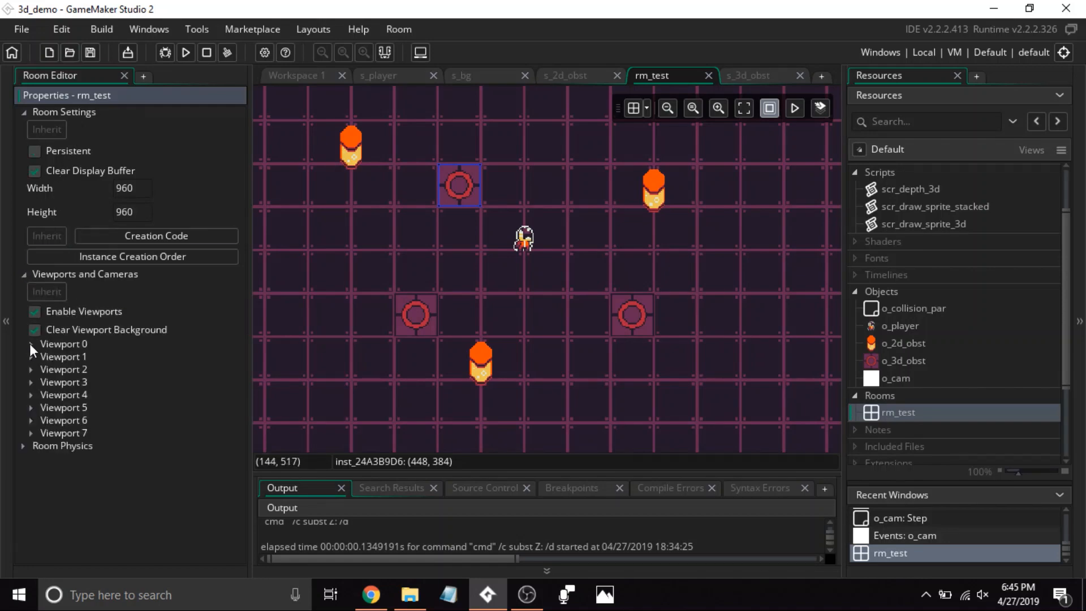
click(31, 343)
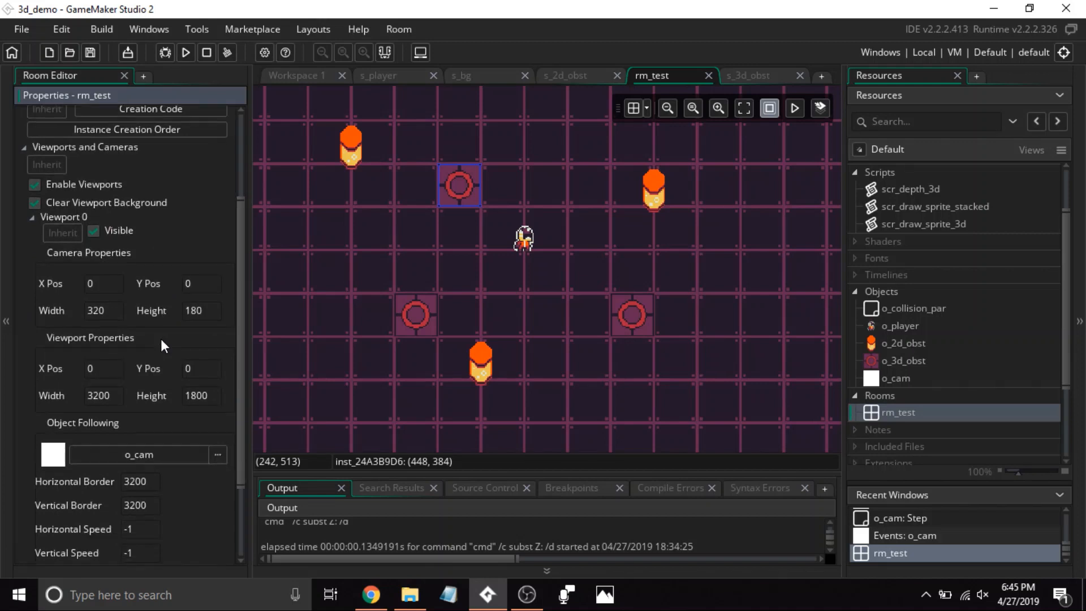
scroll(down, 3)
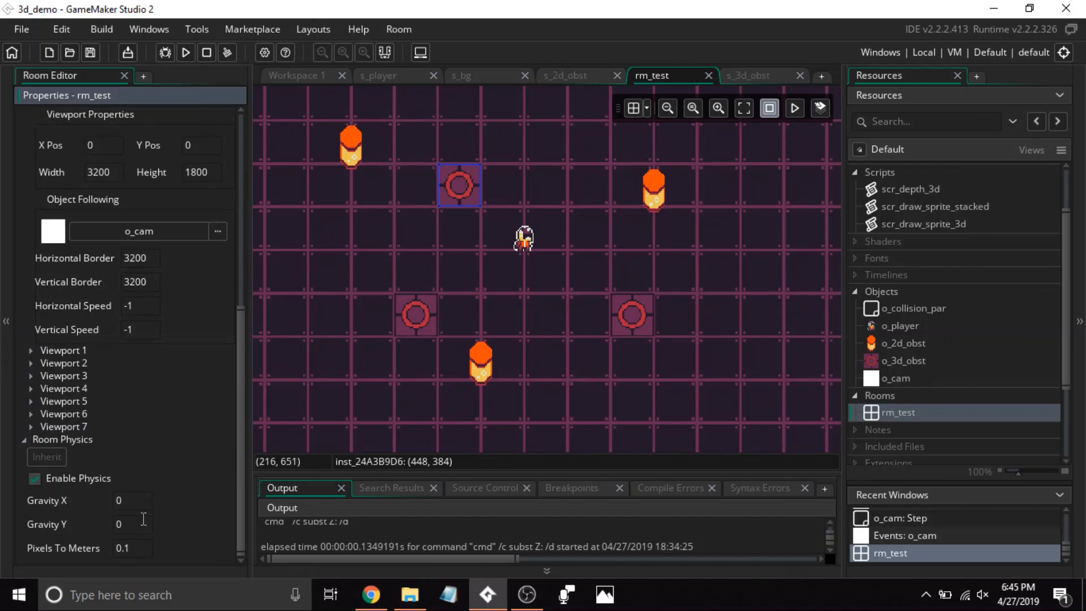
mouse_move(579, 290)
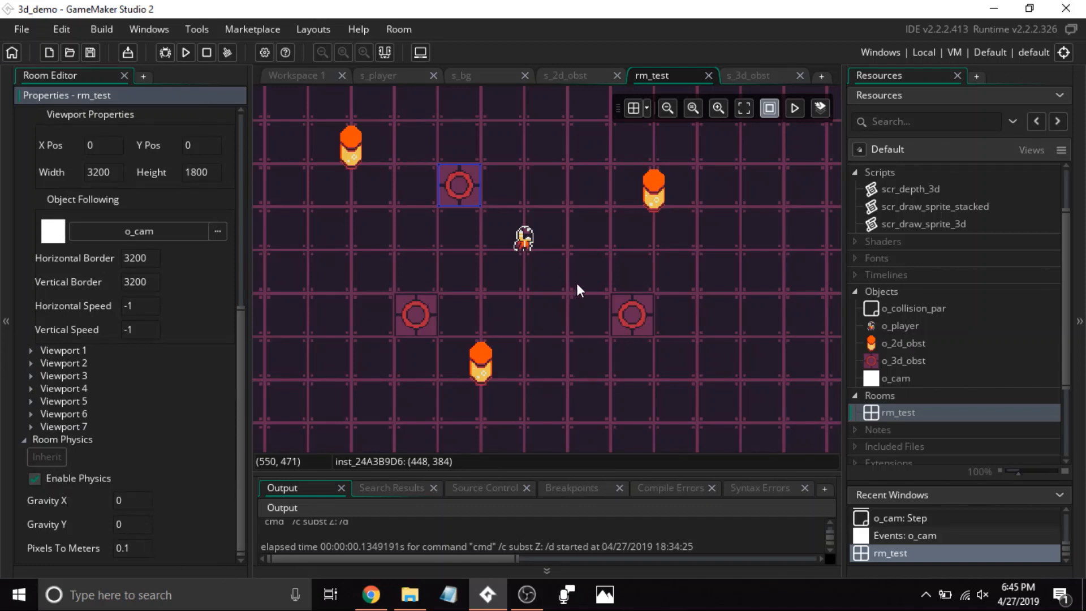
click(185, 52)
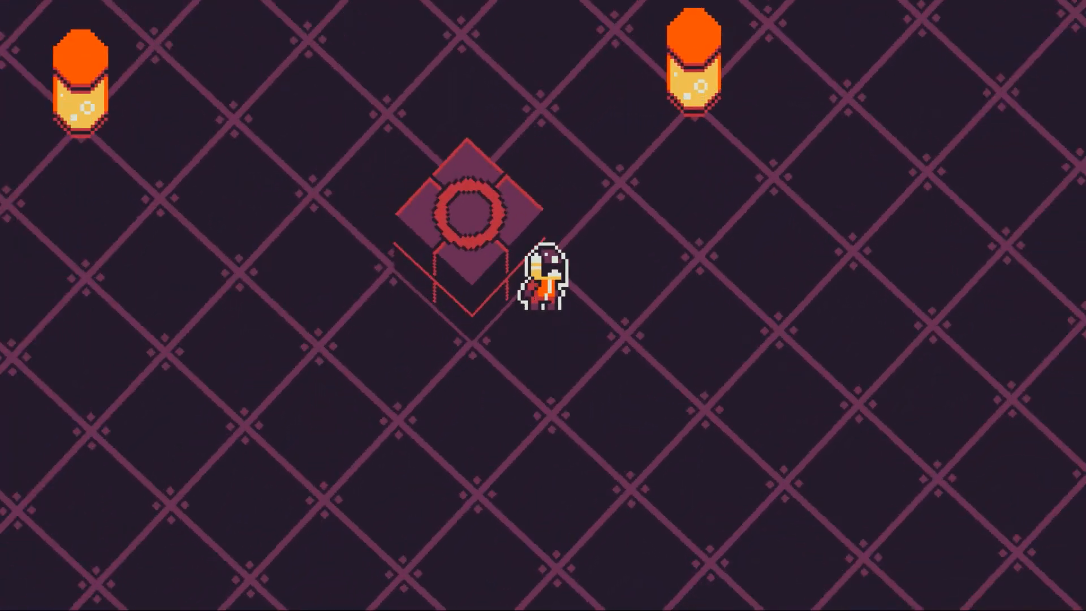